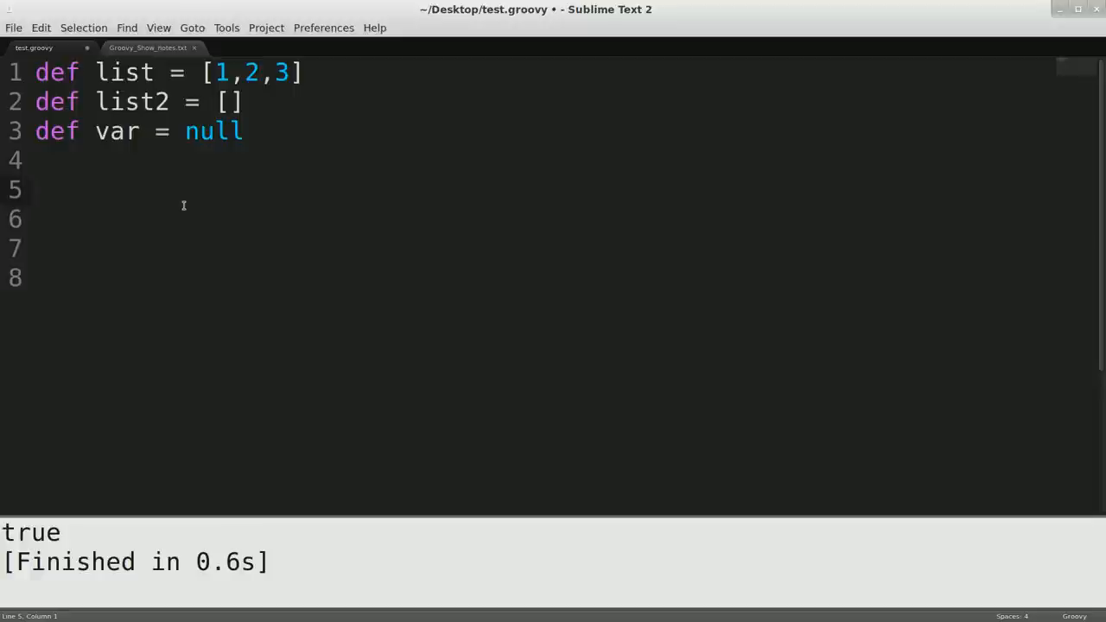
- Write the ternary var ? 1 : 0 on line 5 after removing a stray question mark, starting the println prefix
{"action": "type", "text": "?"}
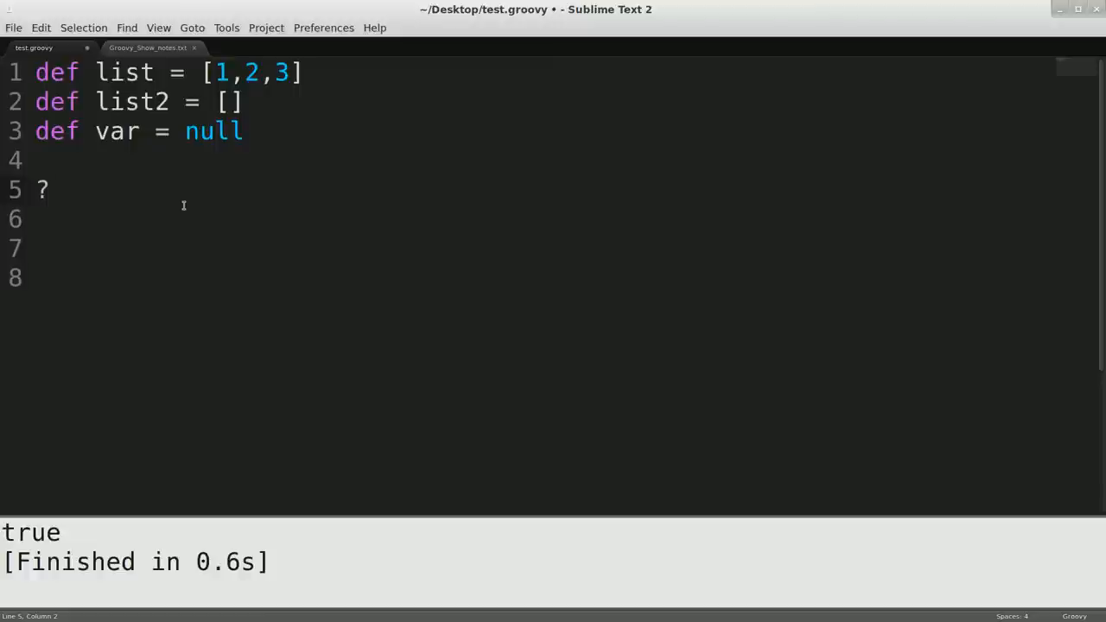
{"action": "key", "text": "Backspace"}
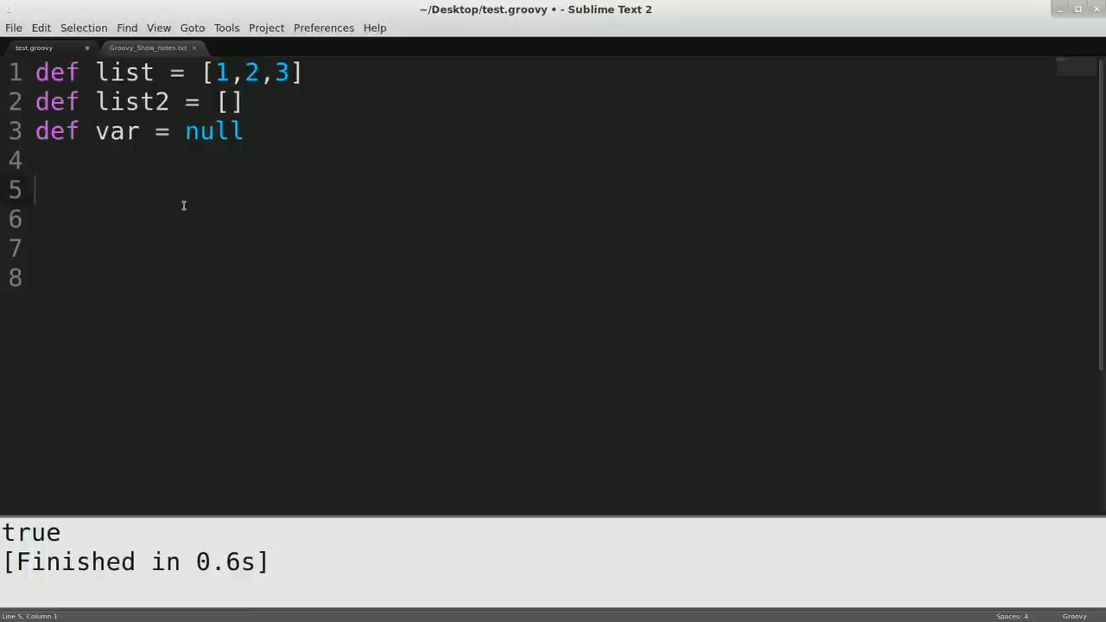
{"action": "type", "text": "var"}
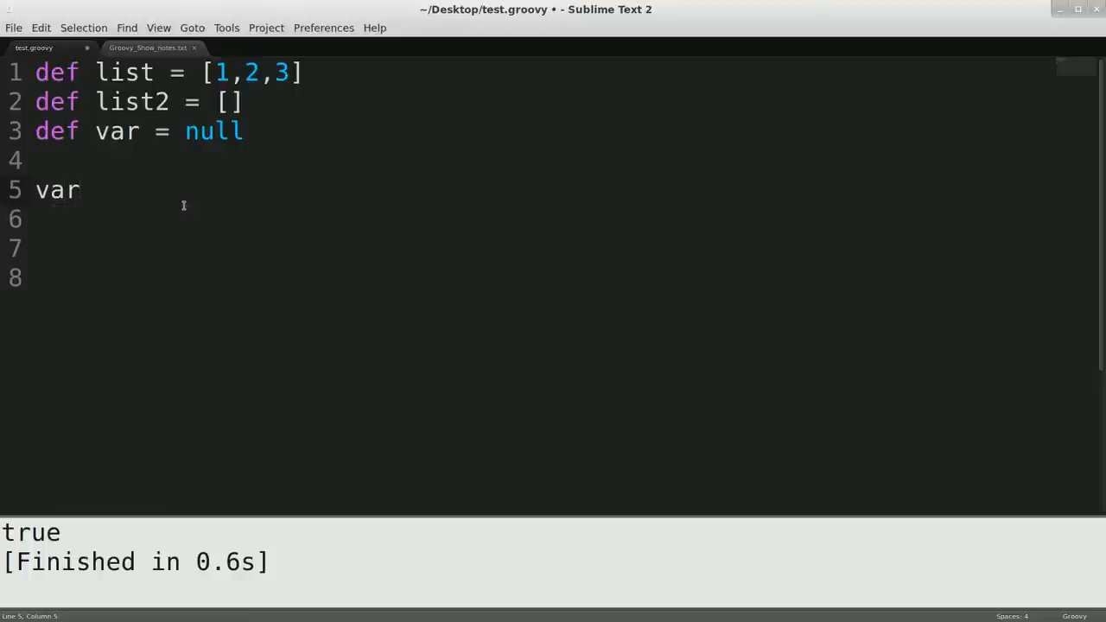
{"action": "type", "text": "?"}
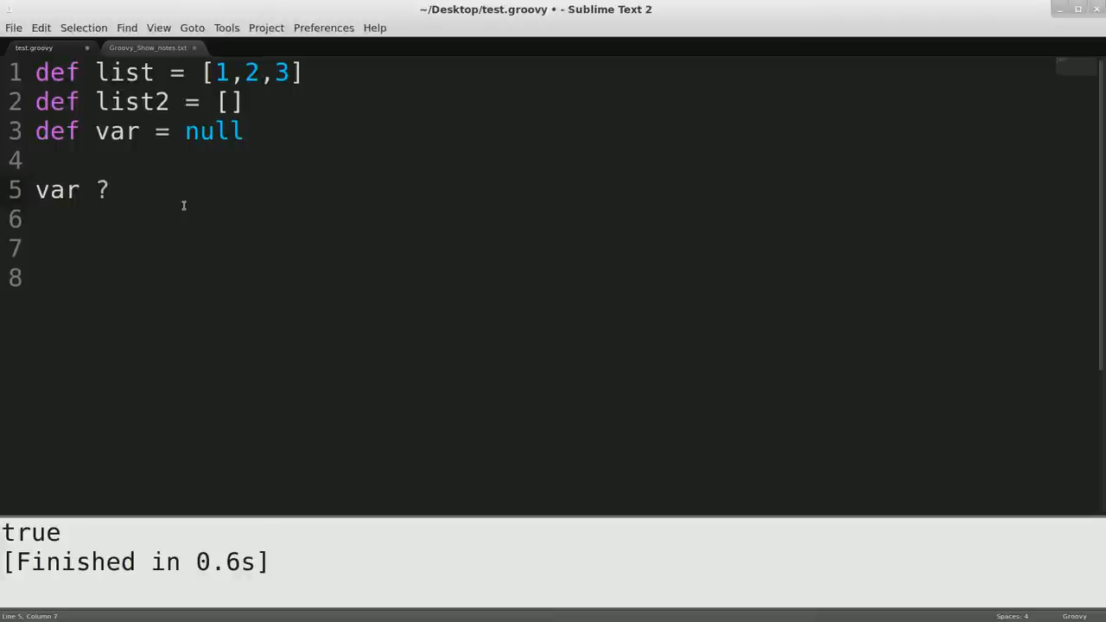
{"action": "type", "text": "1 :"}
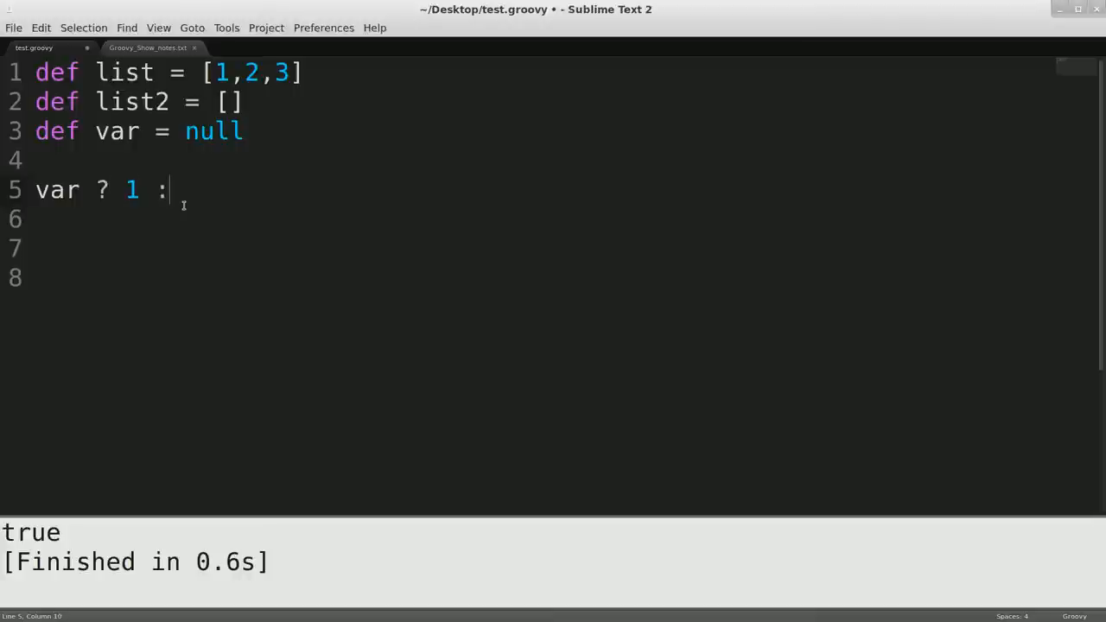
{"action": "type", "text": "0"}
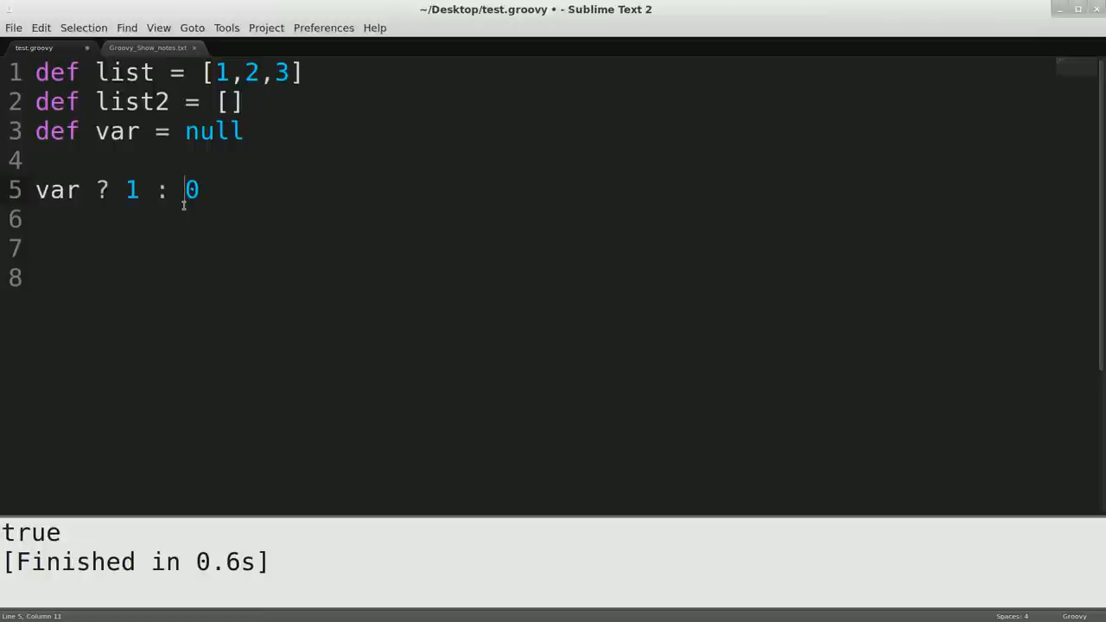
{"action": "type", "text": "println"}
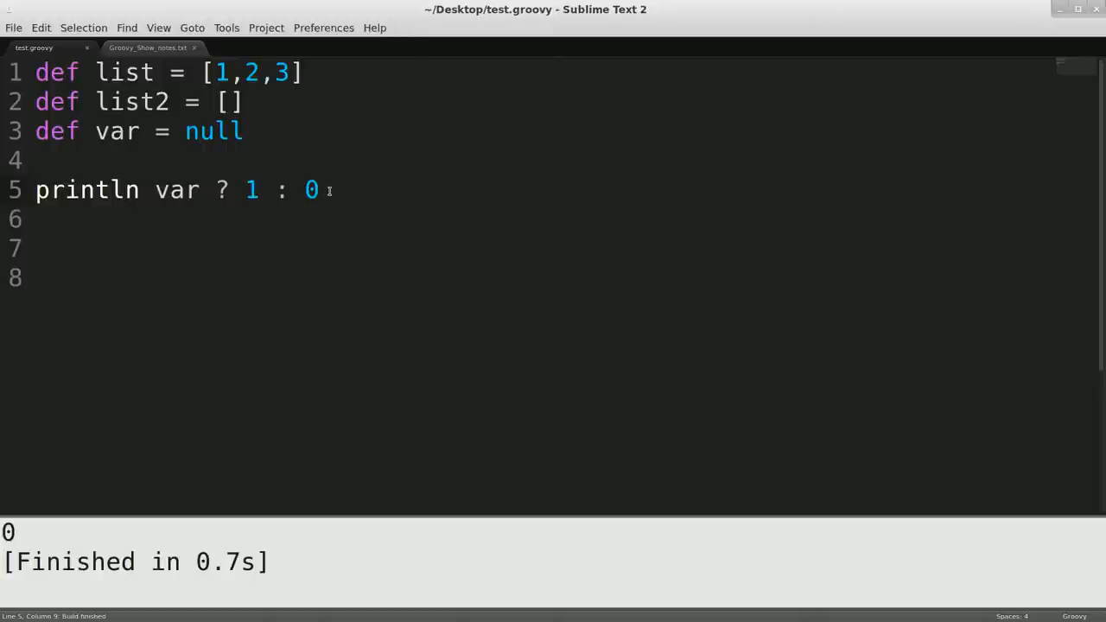
- Replace null with true on line 3 and rerun the script so the ternary prints 1
{"action": "left_click", "coordinate": [156, 190]}
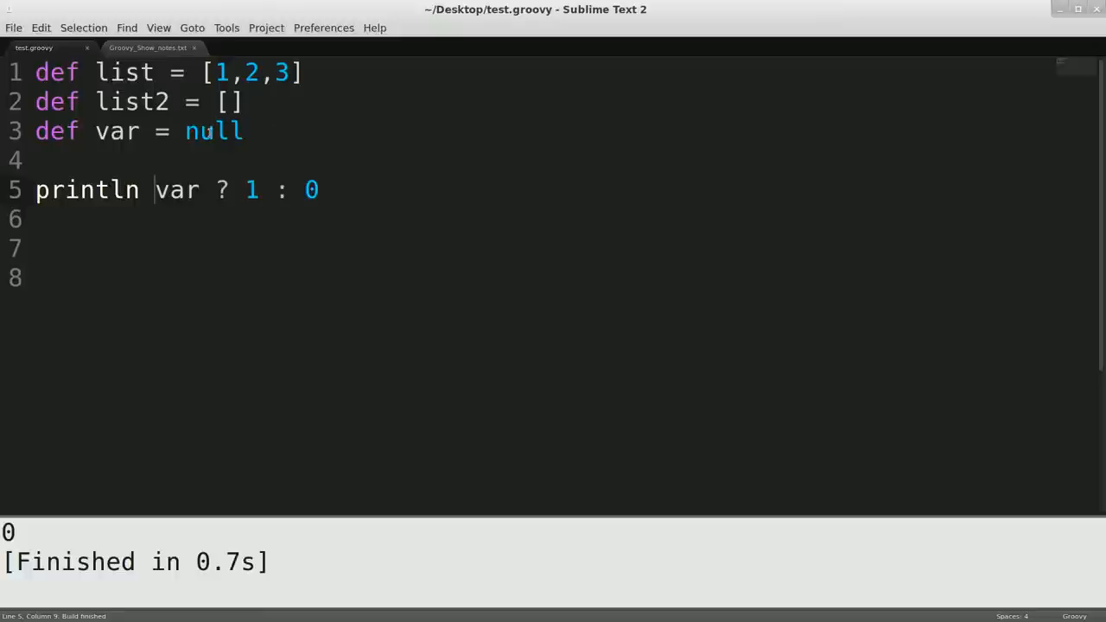
{"action": "type", "text": "true"}
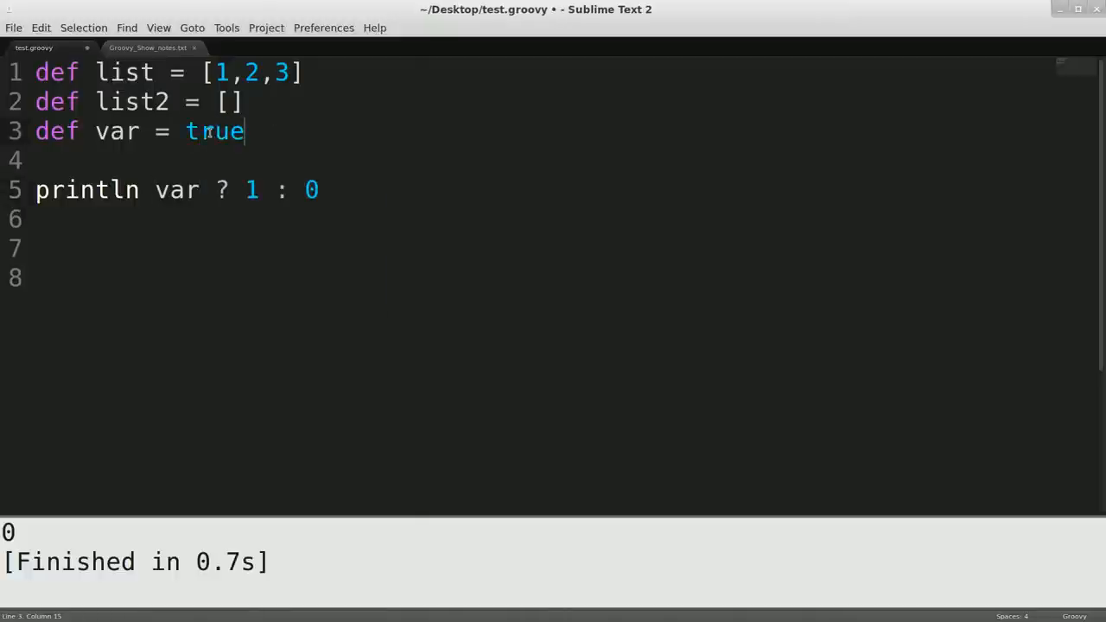
{"action": "key", "text": "ctrl+b"}
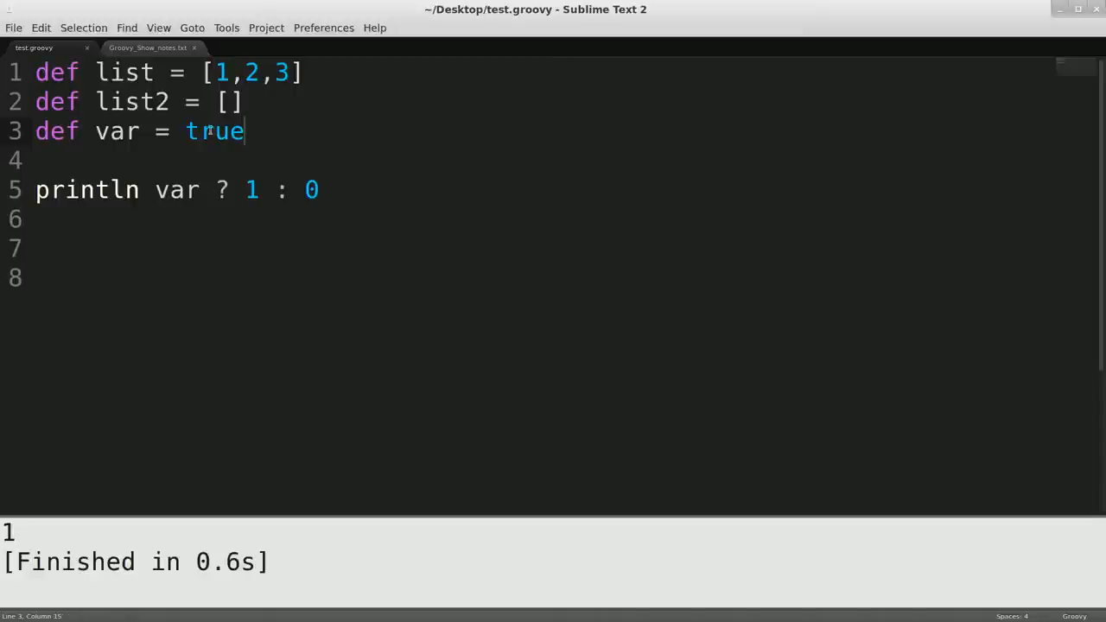
- Assign list to var and rewrite line 5 as the Elvis expression println var ?: [1,2]
{"action": "double_click", "coordinate": [214, 131]}
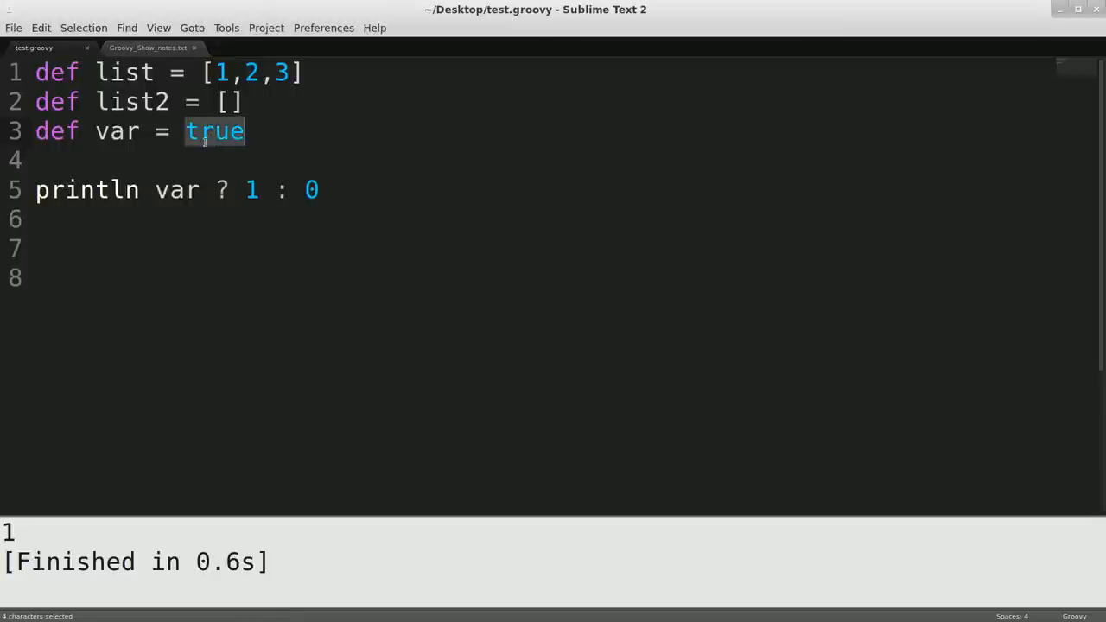
{"action": "type", "text": "list"}
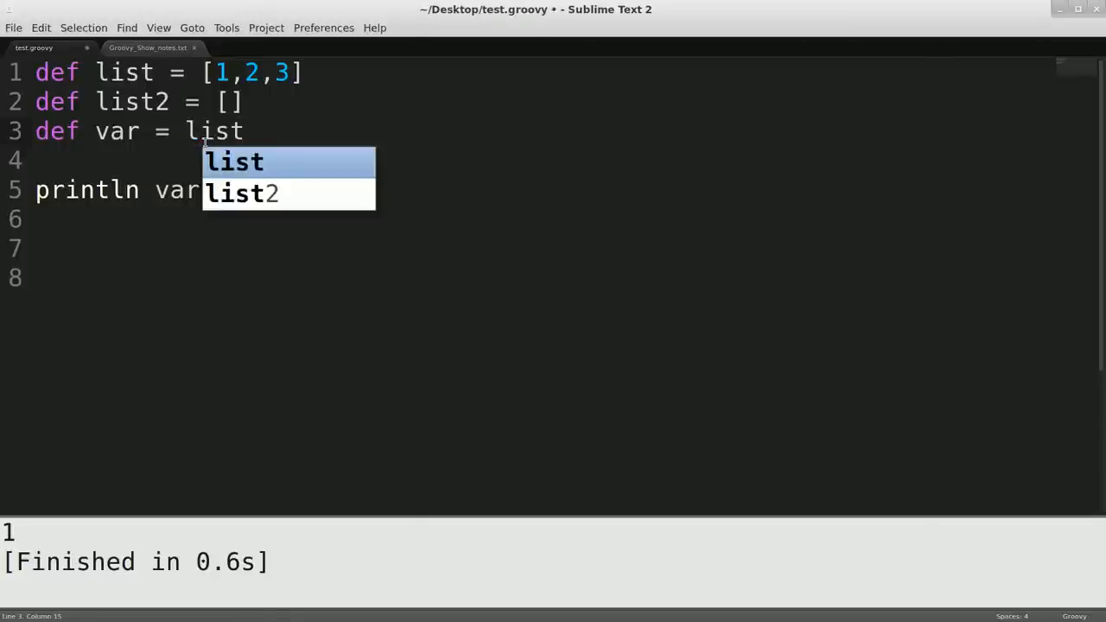
{"action": "mouse_move", "coordinate": [449, 140]}
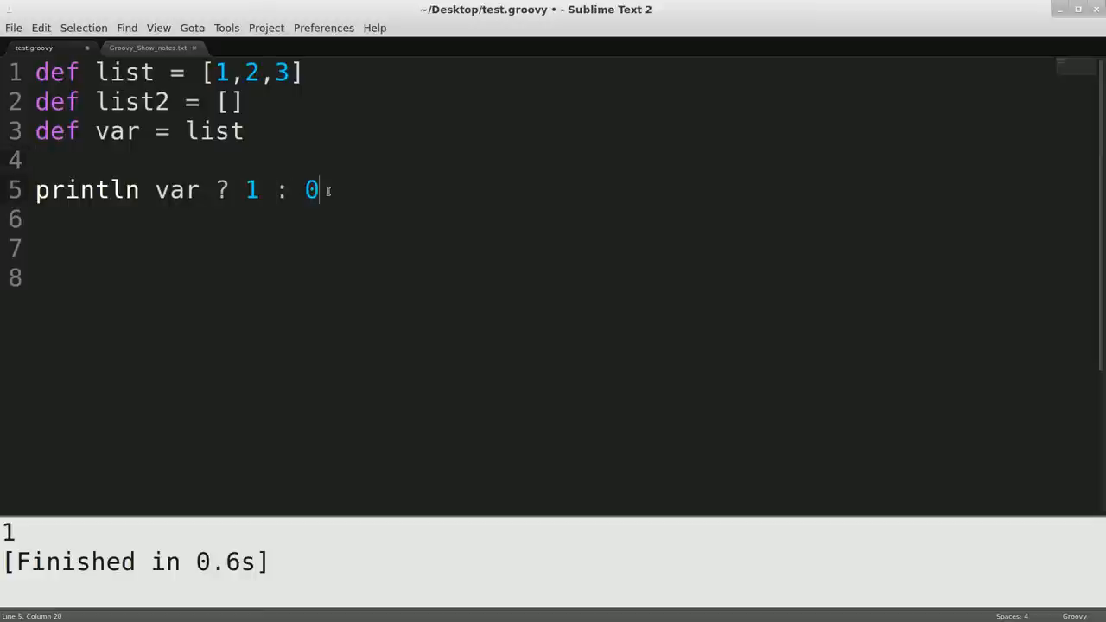
{"action": "type", "text": "[]"}
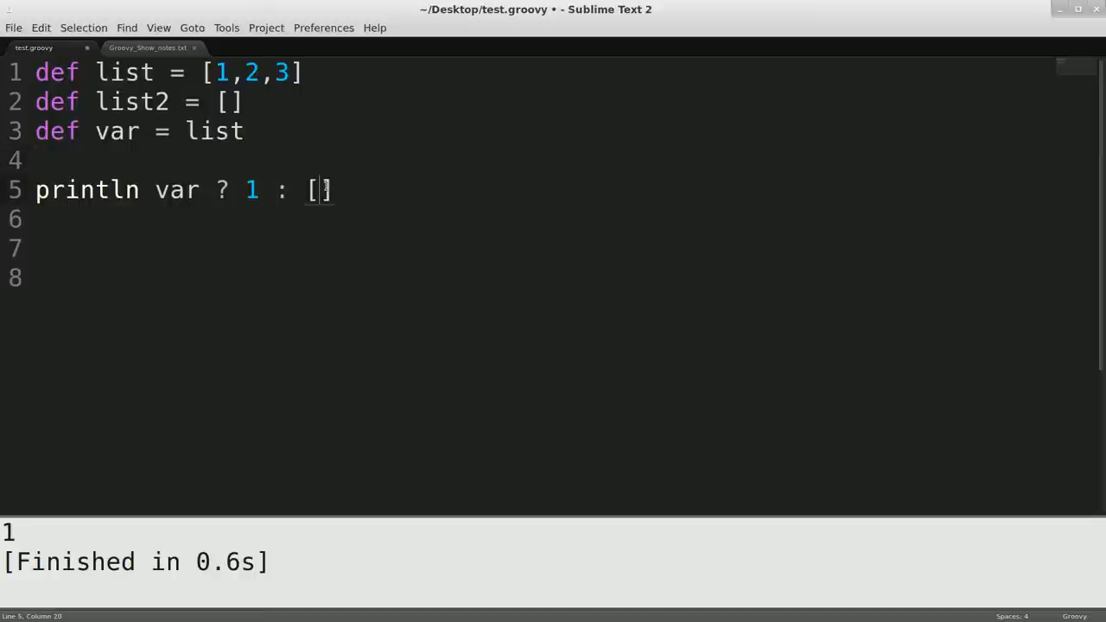
{"action": "type", "text": "1,2"}
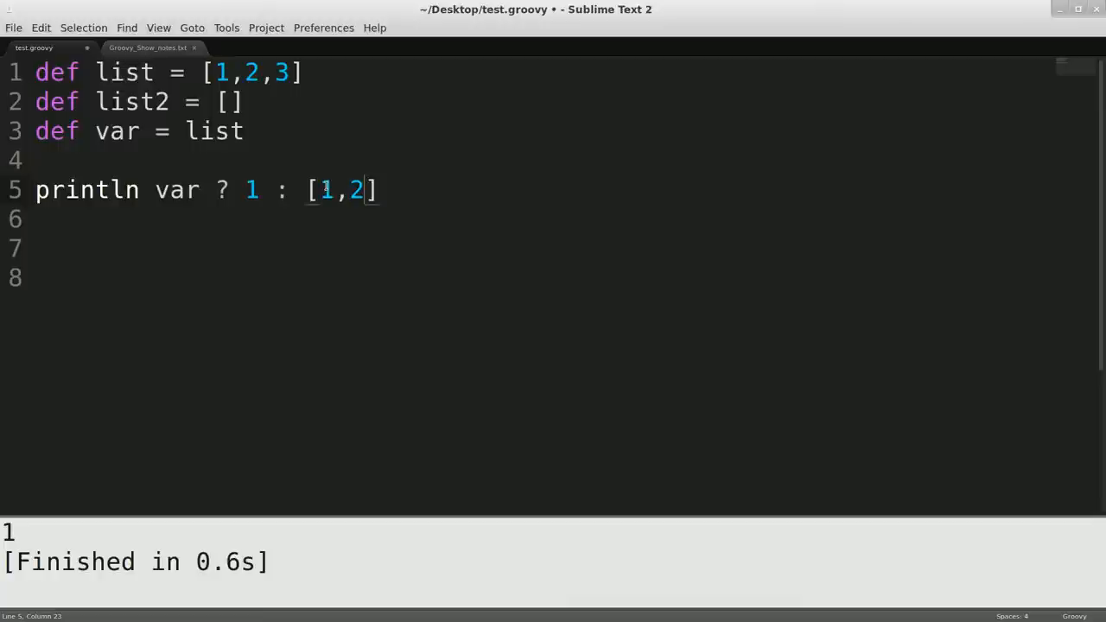
{"action": "left_click", "coordinate": [270, 189]}
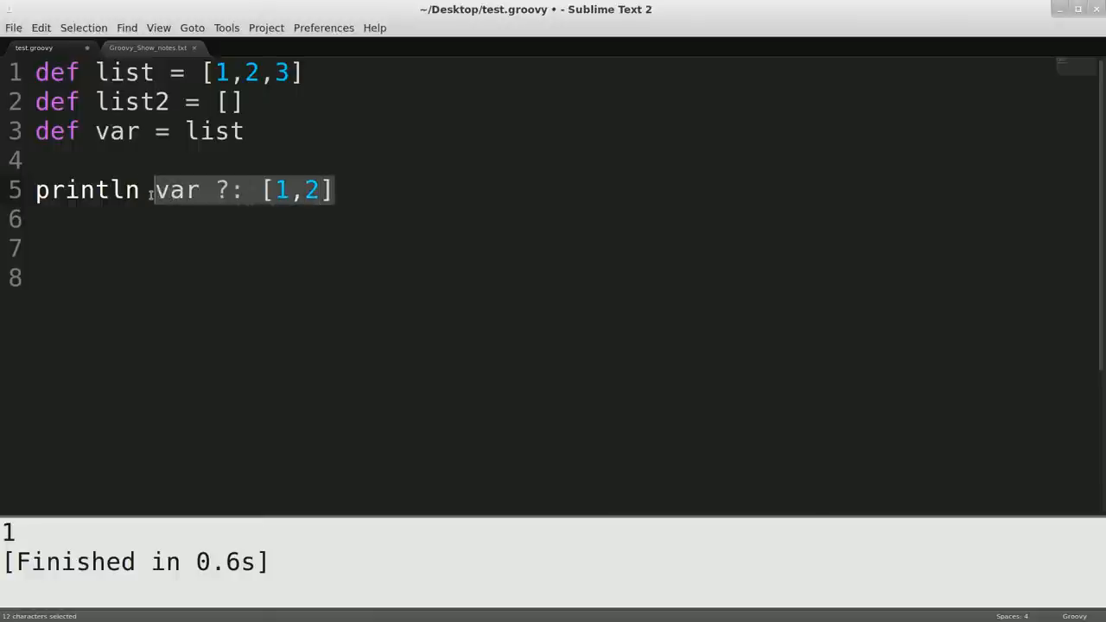
- Duplicate the Elvis line and expand the upper copy to println var ? var : [1,2]
{"action": "left_click", "coordinate": [335, 190]}
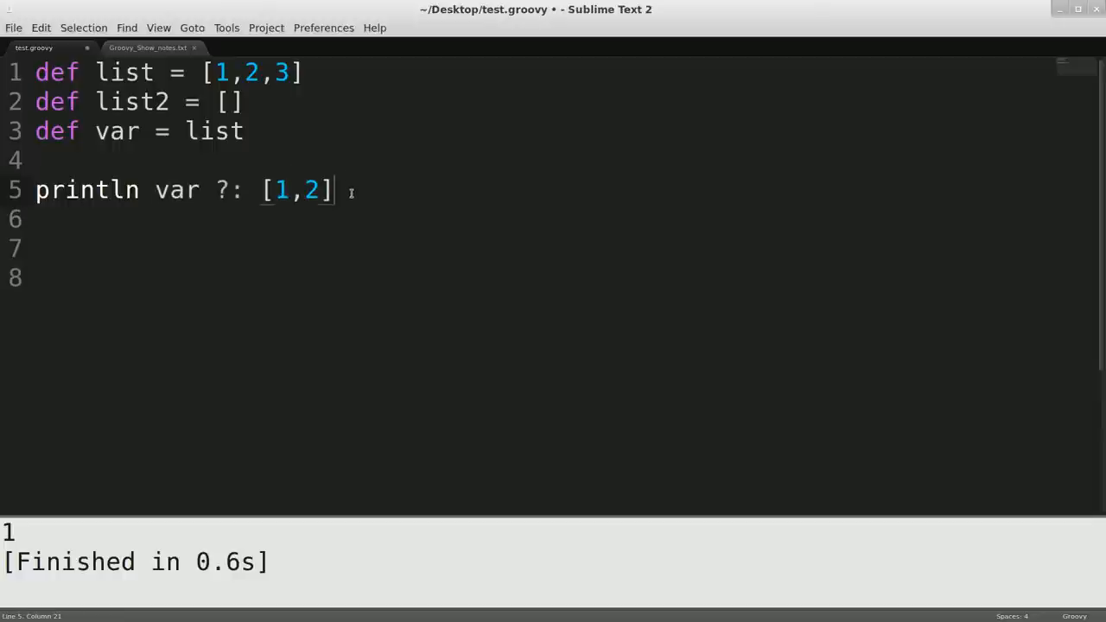
{"action": "triple_click", "coordinate": [173, 191]}
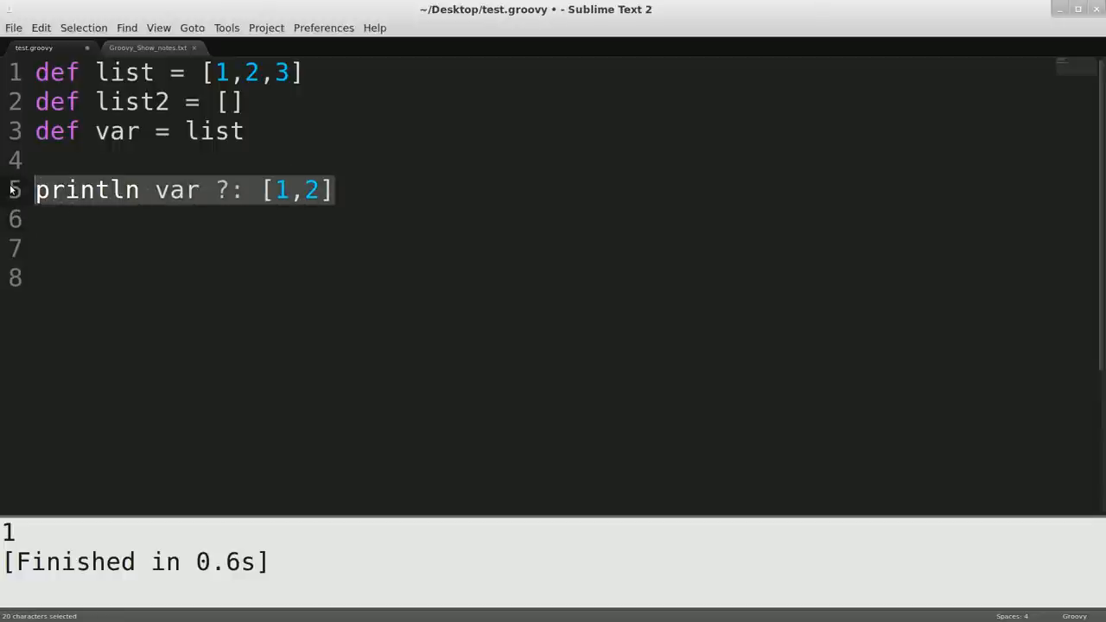
{"action": "key", "text": "ctrl+shift+d"}
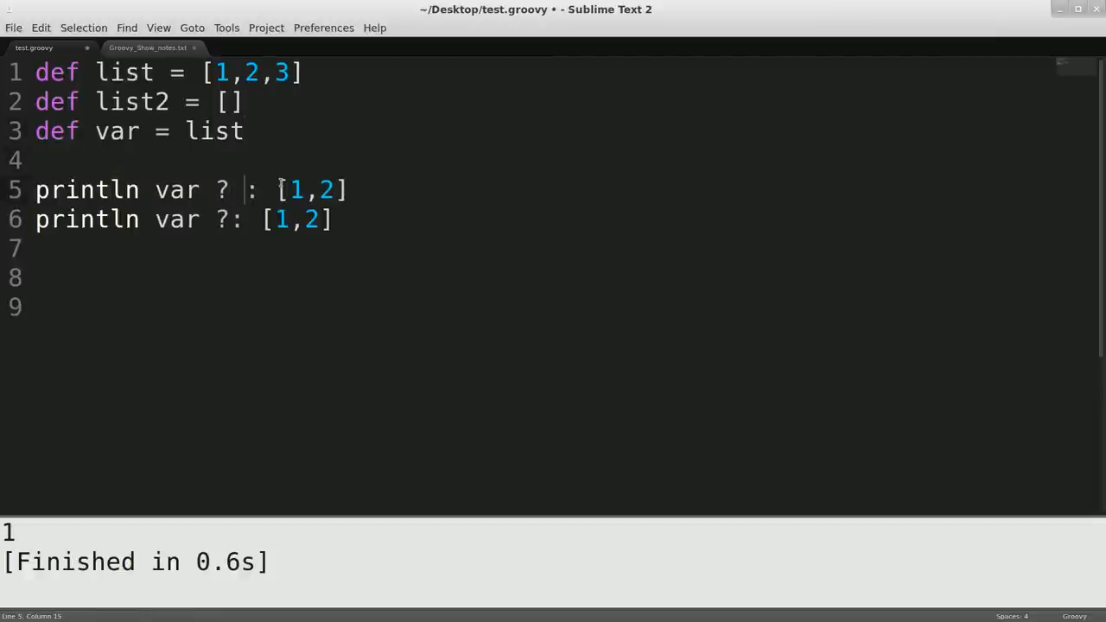
{"action": "type", "text": "var"}
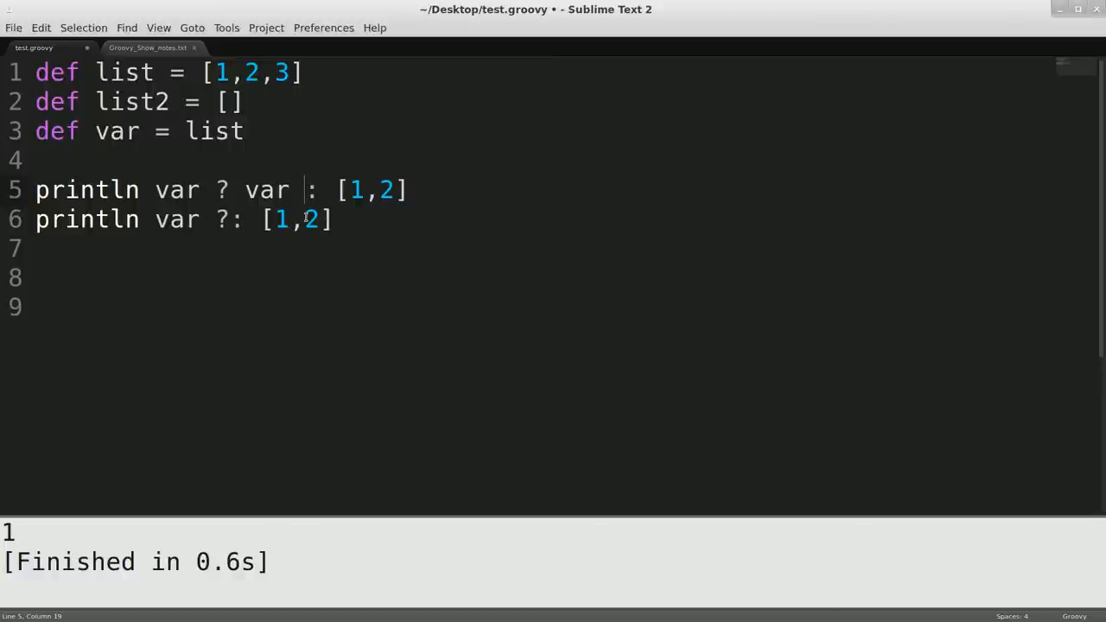
- Run both lines printing [1, 2, 3], then set var = false and rerun to get [1, 2]
{"action": "key", "text": "ctrl+b"}
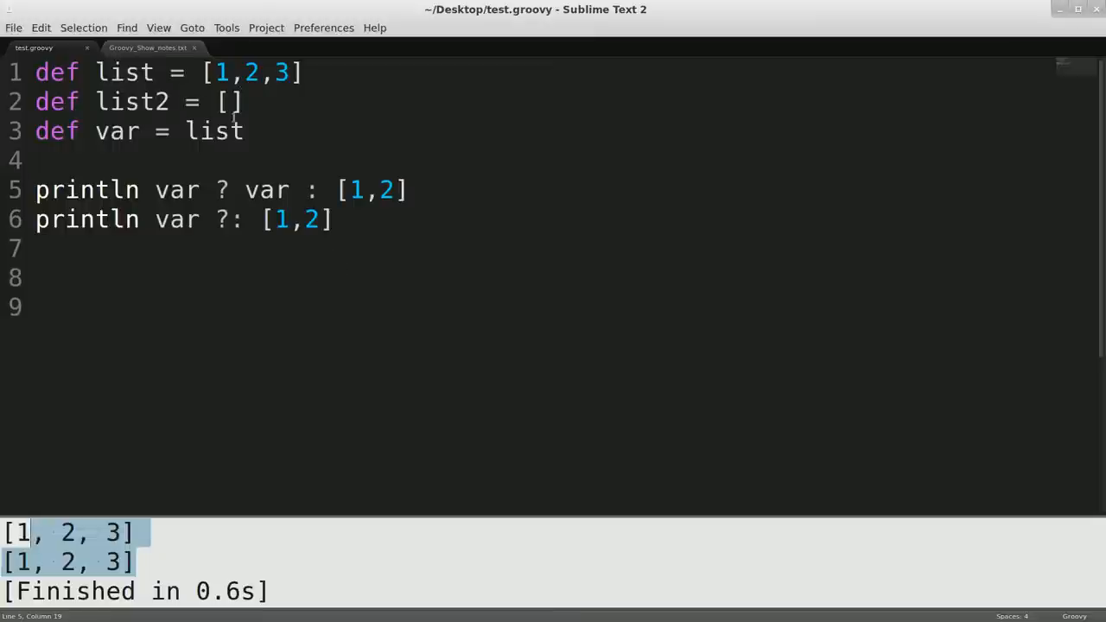
{"action": "type", "text": "fals"}
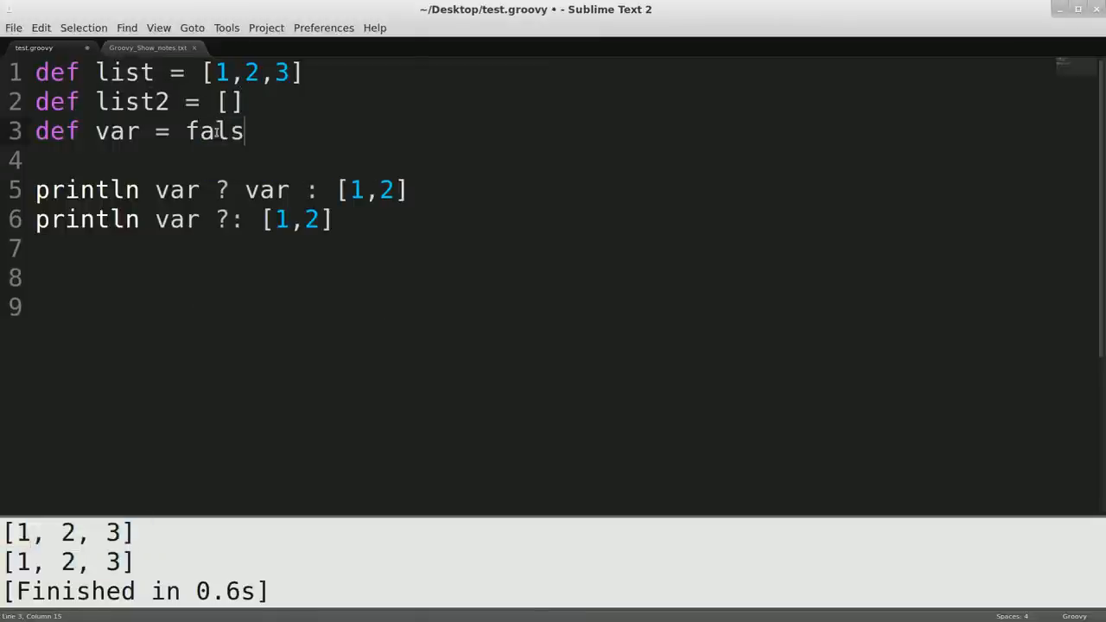
{"action": "type", "text": "e"}
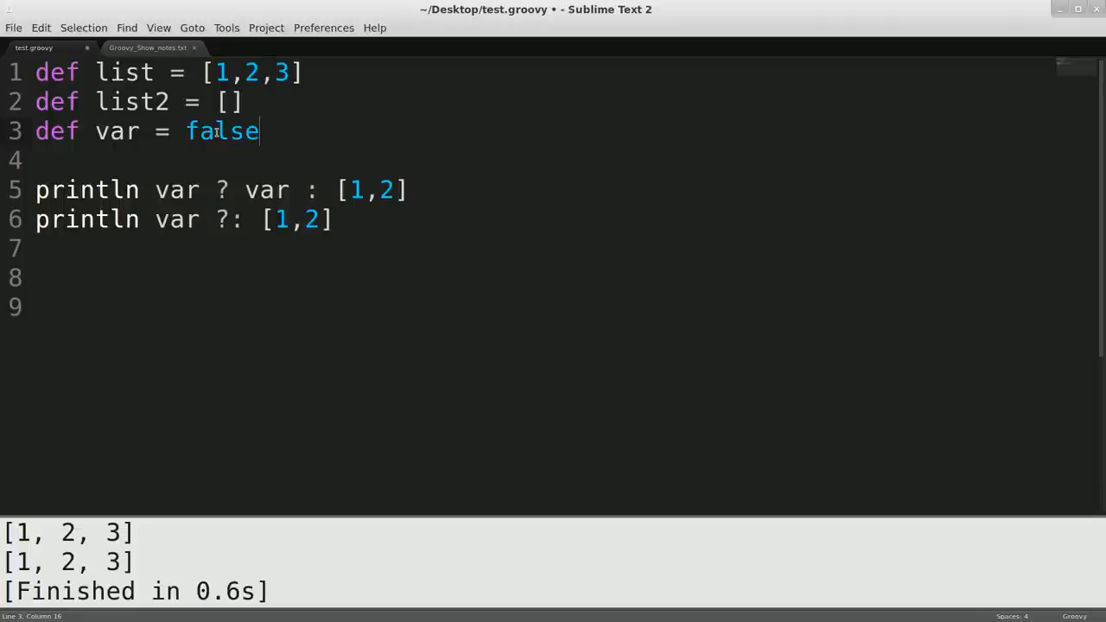
{"action": "key", "text": "ctrl+b"}
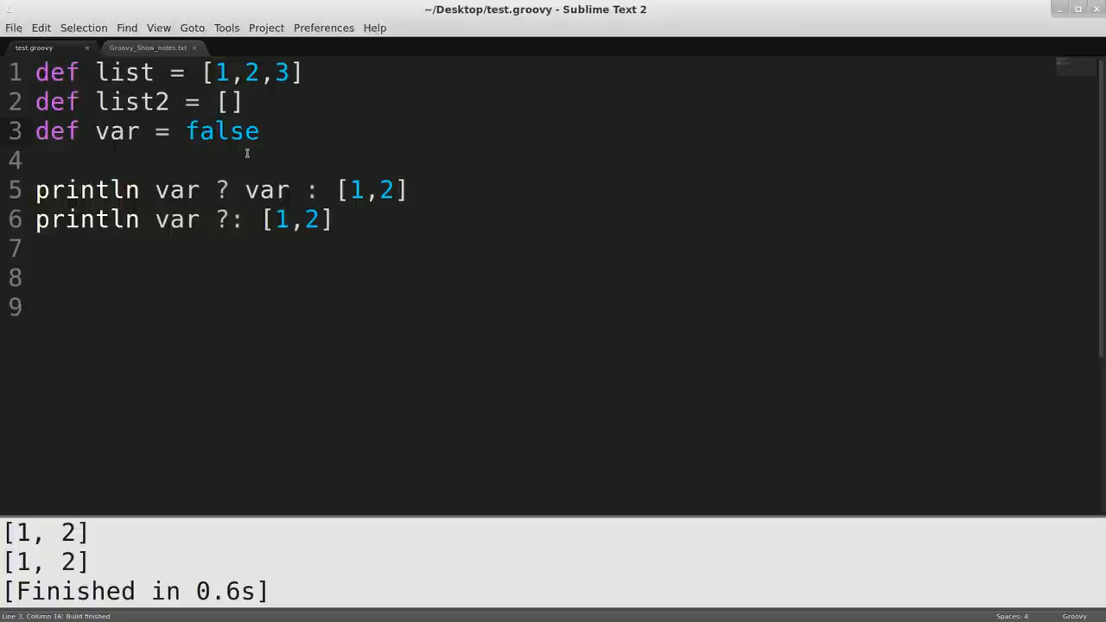
{"action": "left_click", "coordinate": [259, 131]}
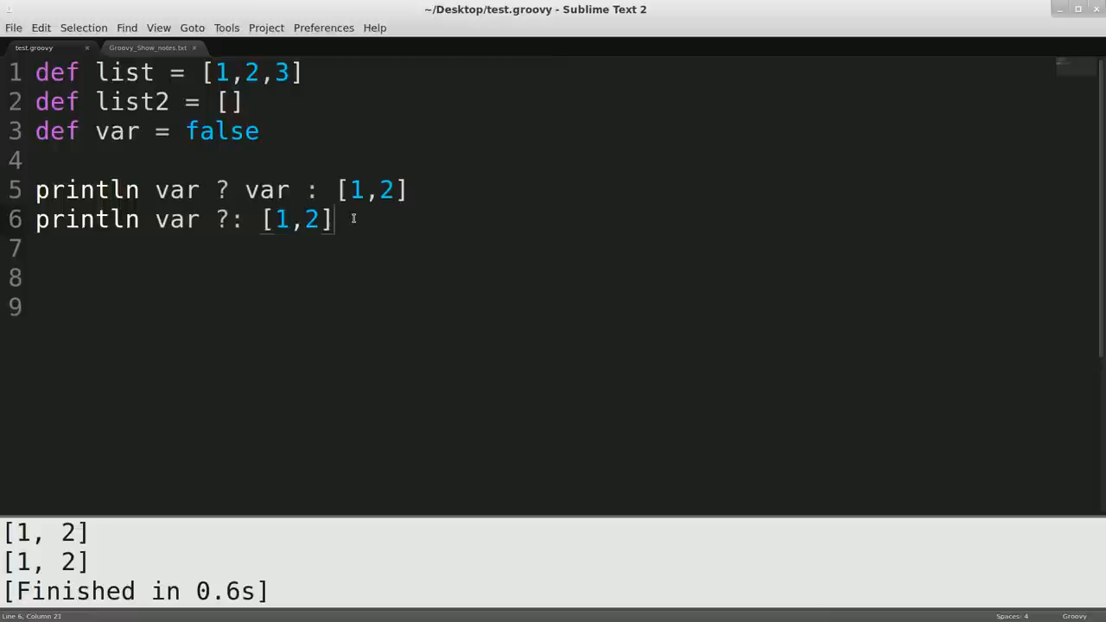
- Declare String s = null on a new line 8 below the Elvis example
{"action": "key", "text": "Return"}
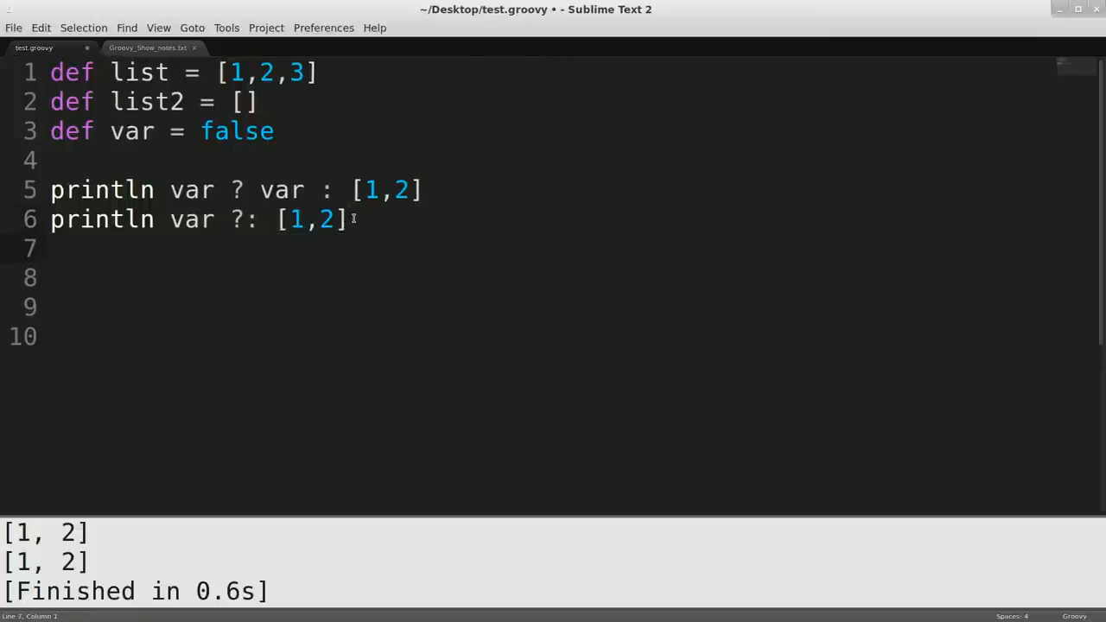
{"action": "key", "text": "Return"}
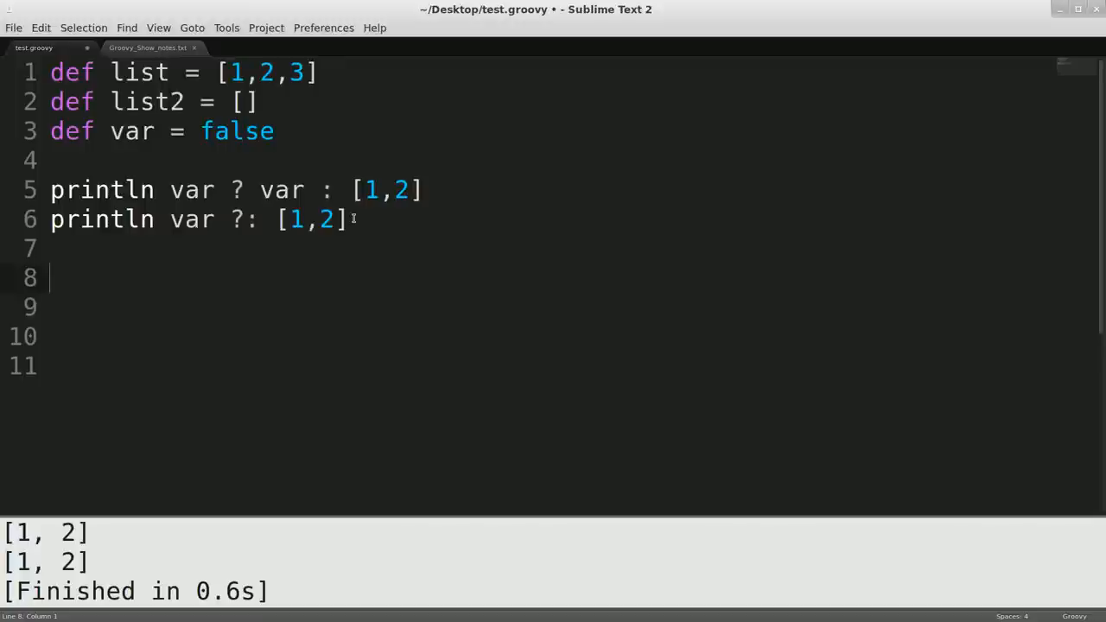
{"action": "type", "text": "St"}
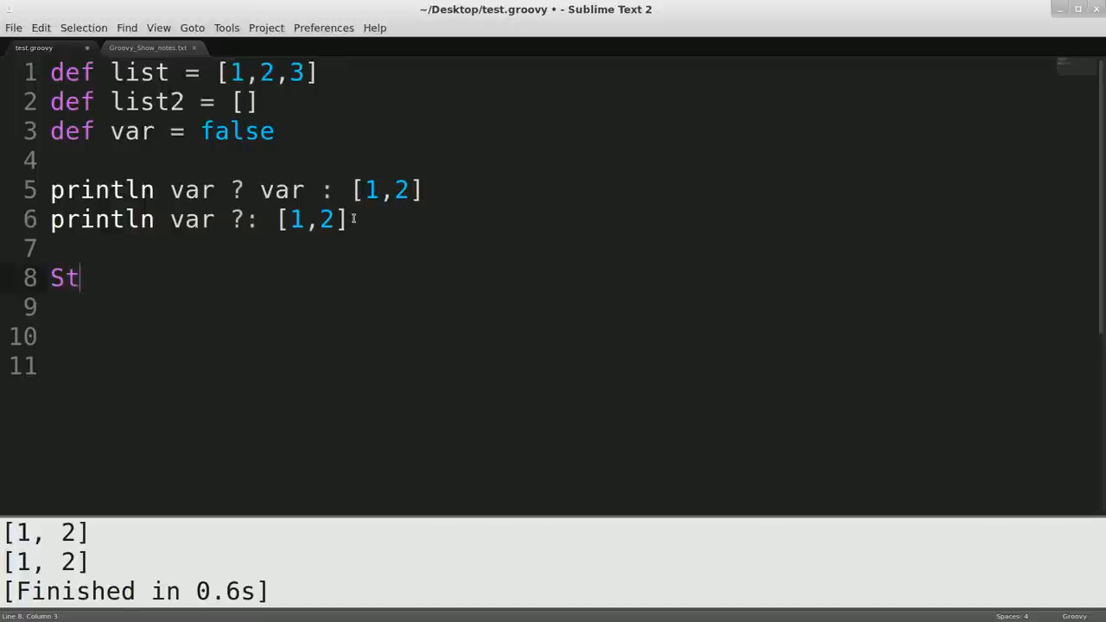
{"action": "type", "text": "ring"}
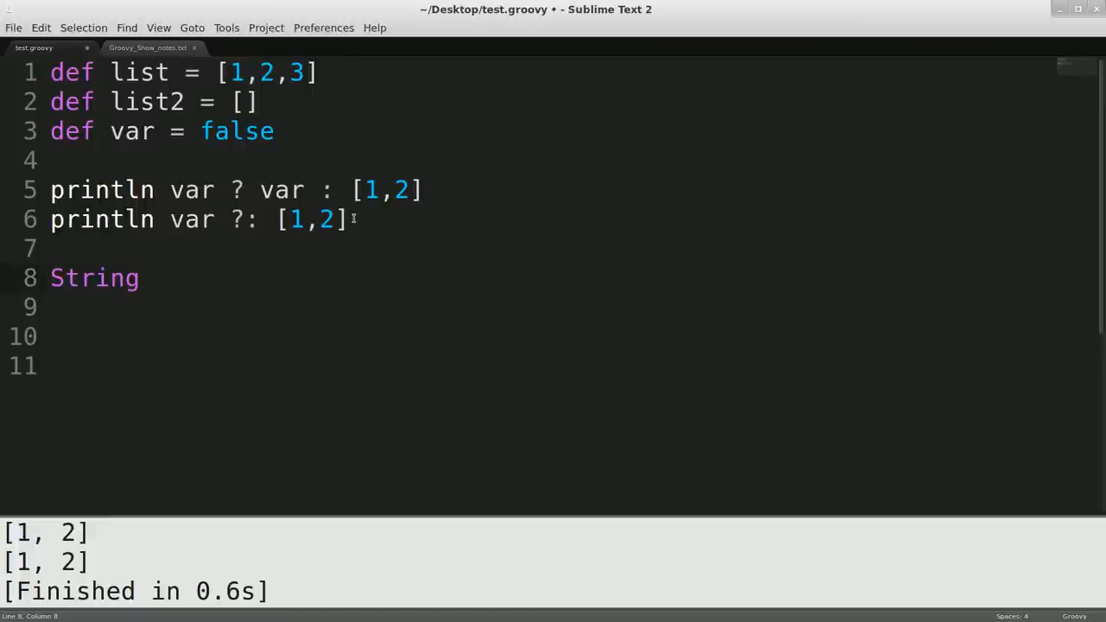
{"action": "type", "text": "s ="}
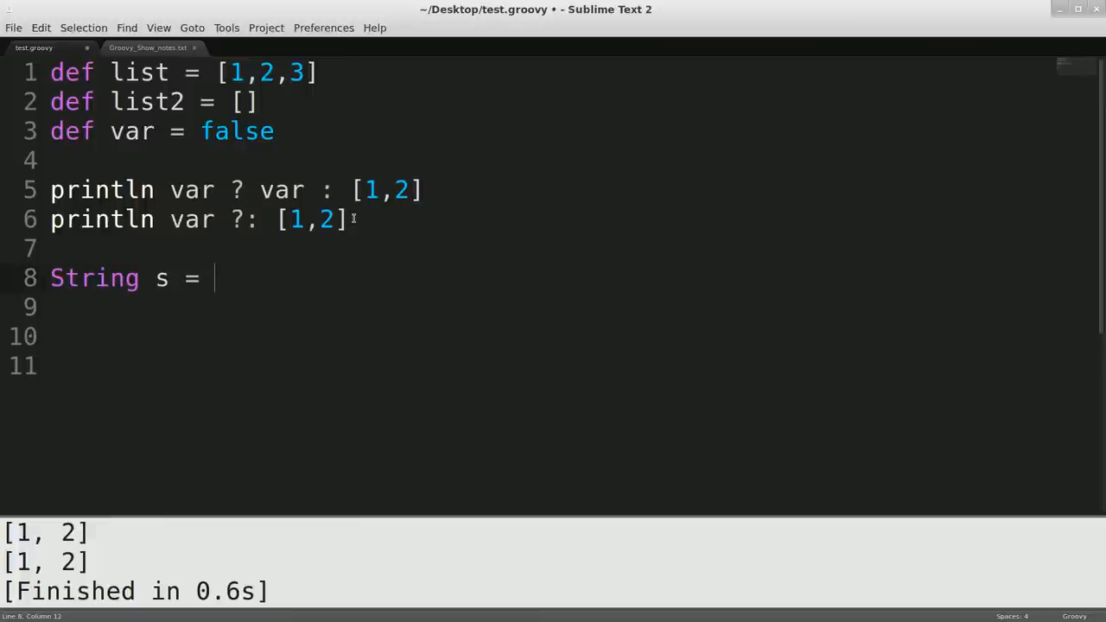
{"action": "type", "text": "null"}
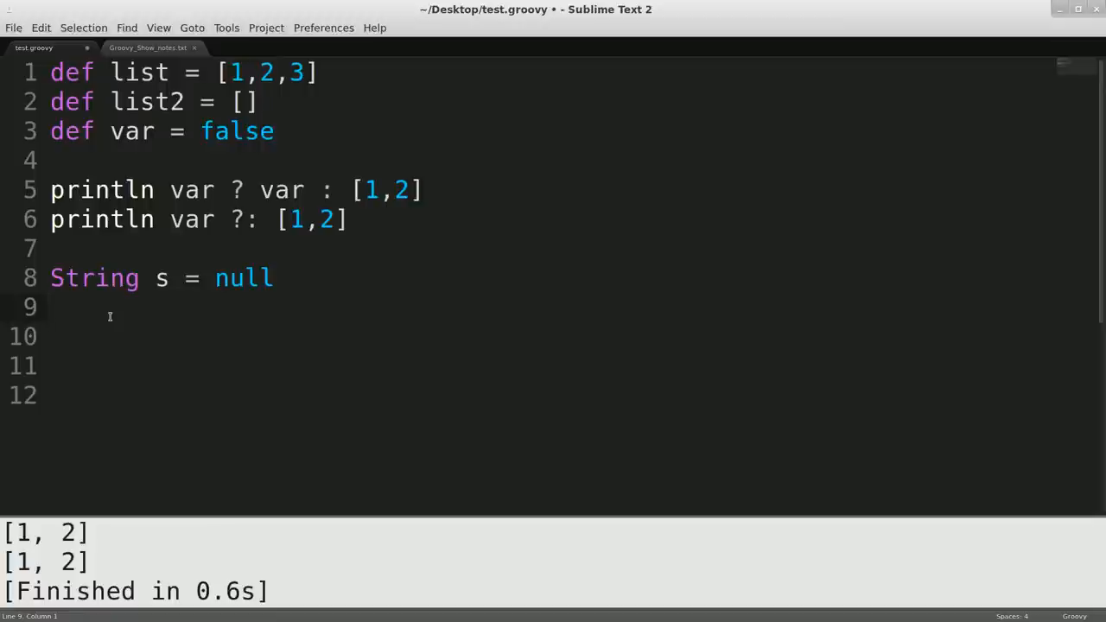
- Write s.length on line 9 and run the script, producing a NullPointerException
{"action": "left_click", "coordinate": [52, 308]}
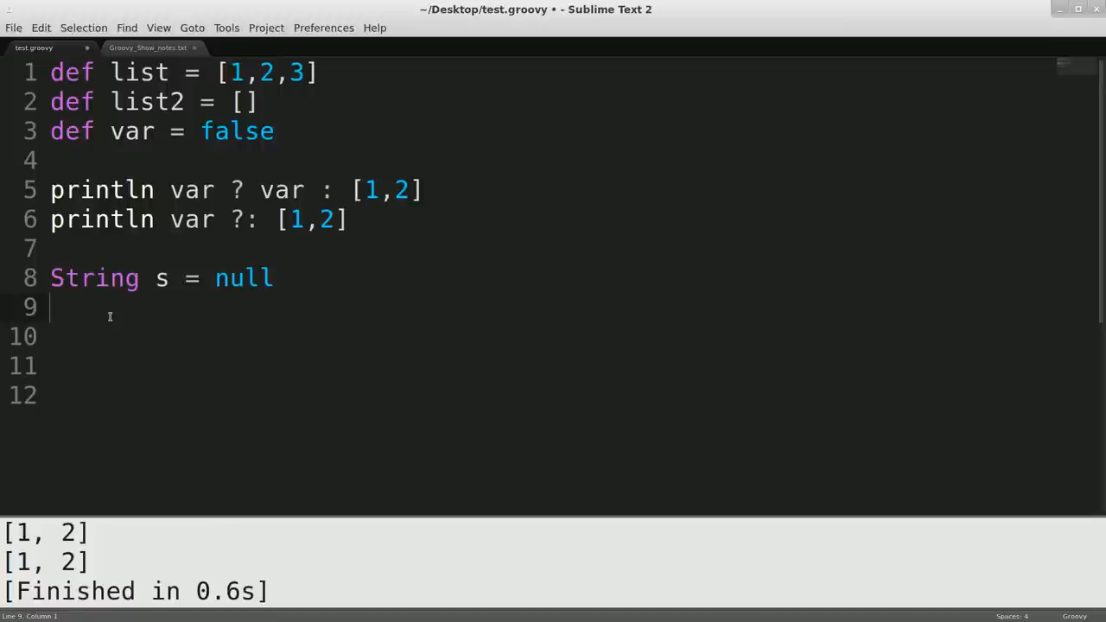
{"action": "type", "text": "s.le"}
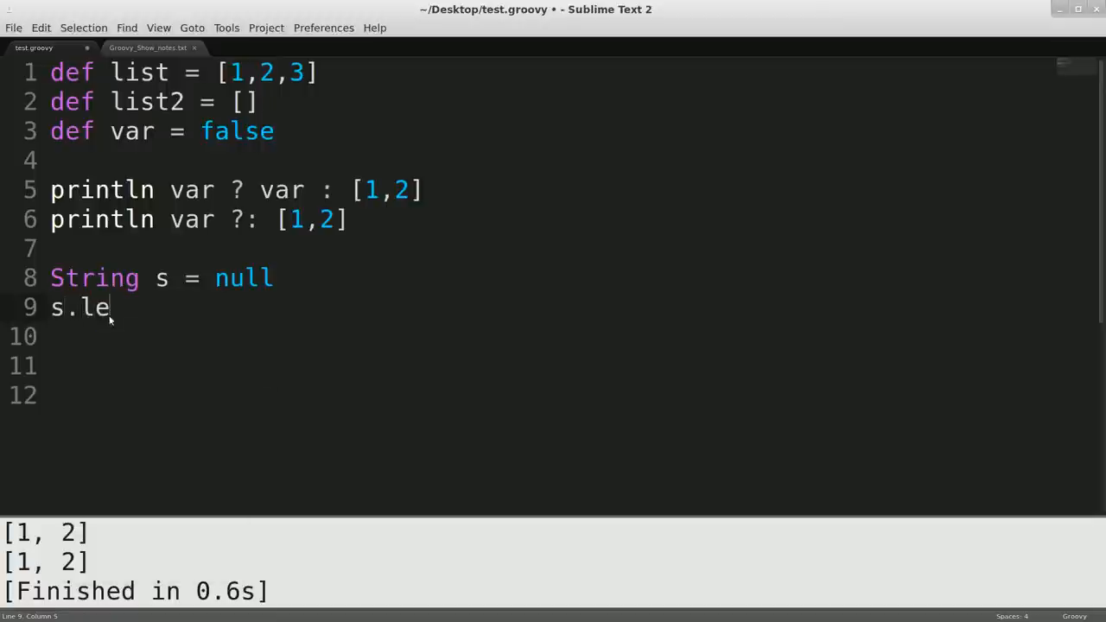
{"action": "type", "text": "ngh"}
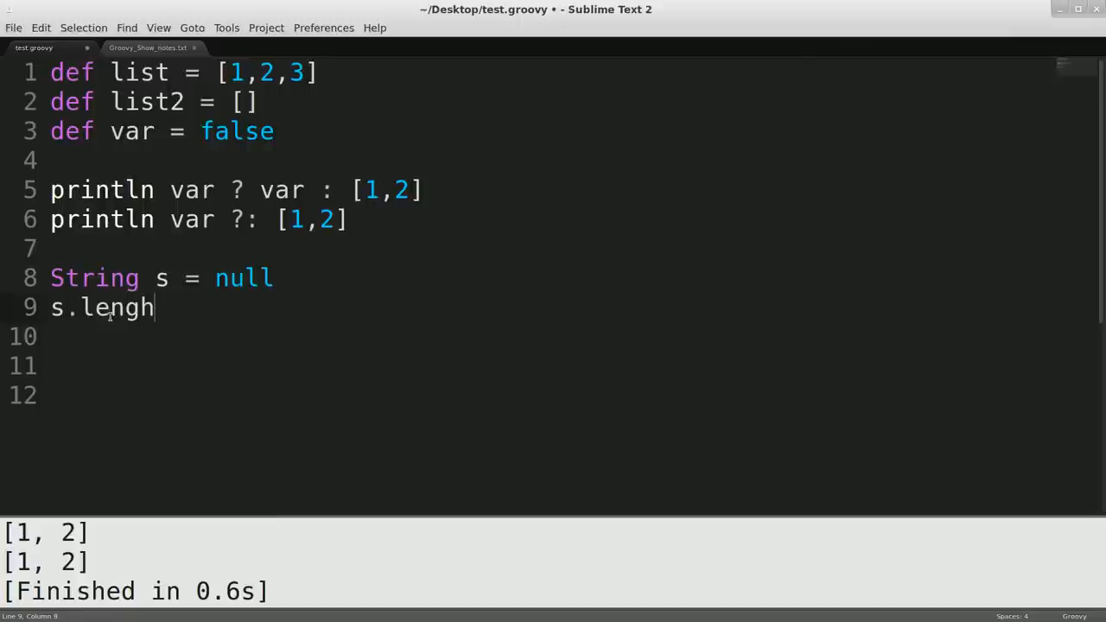
{"action": "type", "text": "t"}
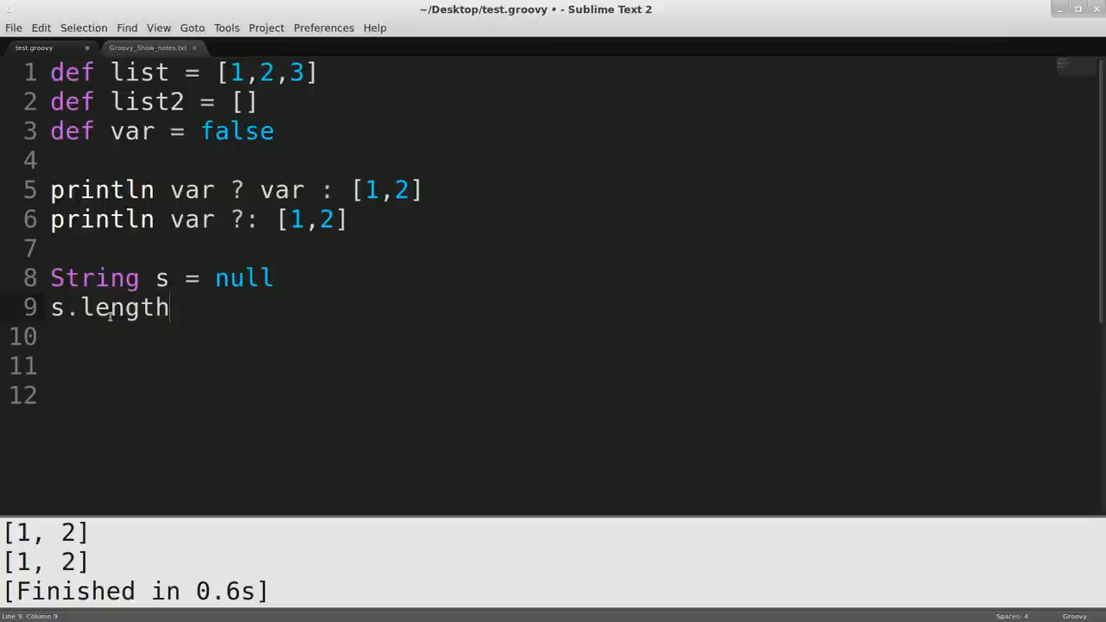
{"action": "key", "text": "ctrl+b"}
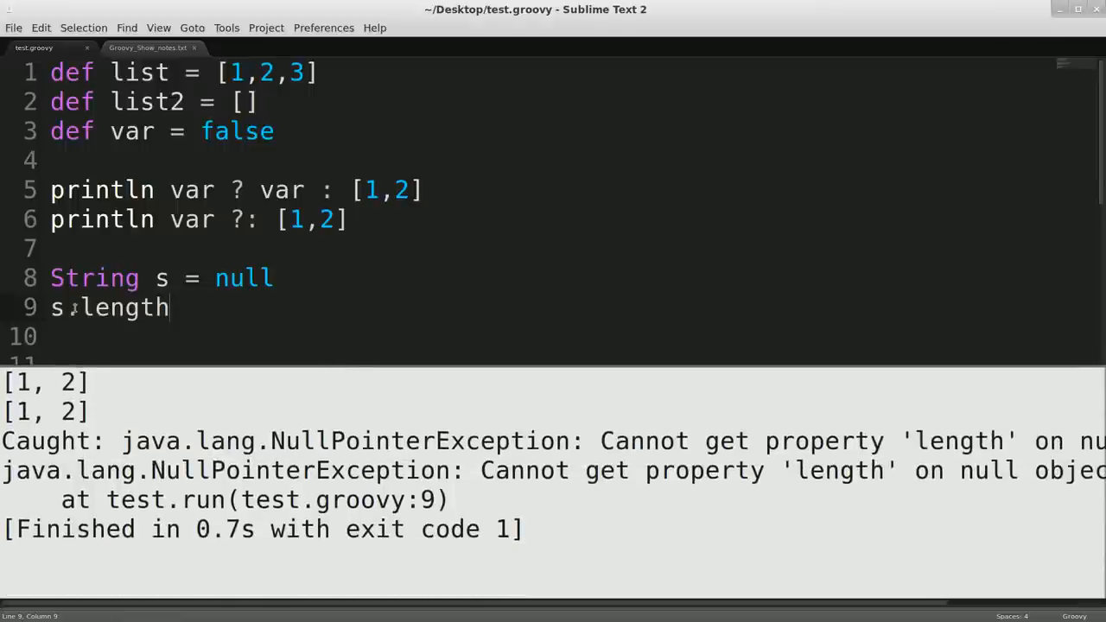
- Change line 9 to println s?.length and rerun so the output shows null
{"action": "type", "text": "?."}
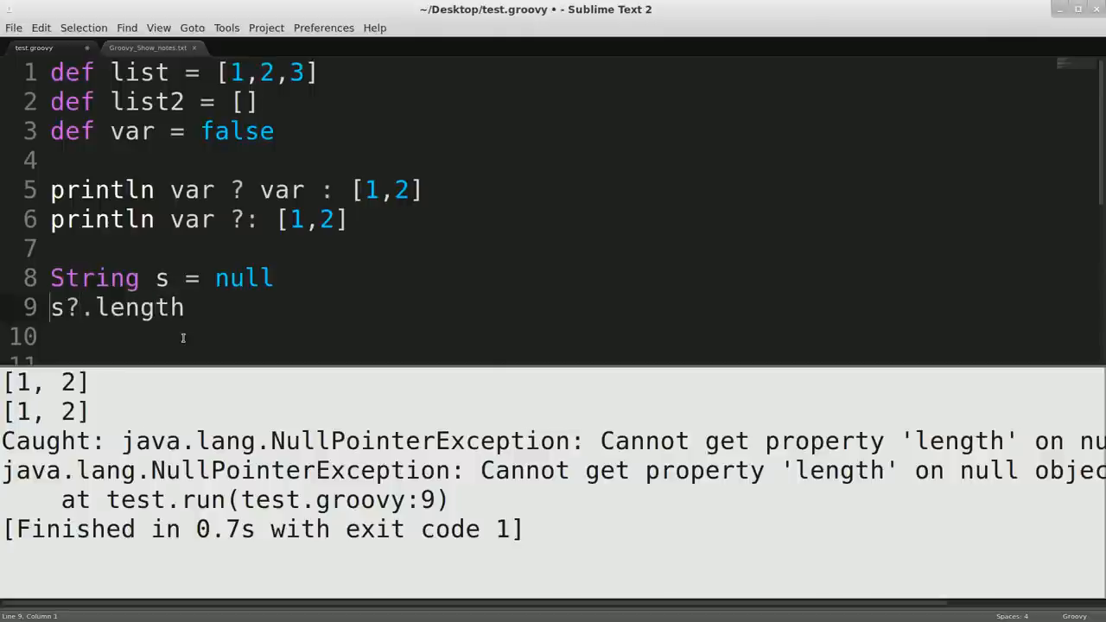
{"action": "type", "text": "println"}
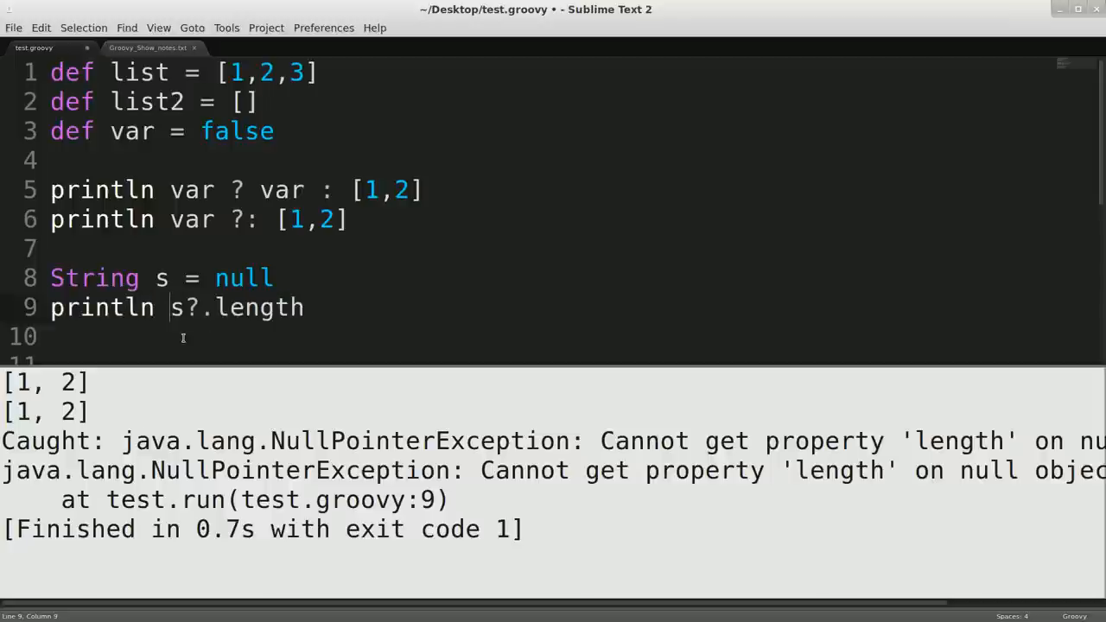
{"action": "key", "text": "ctrl+b"}
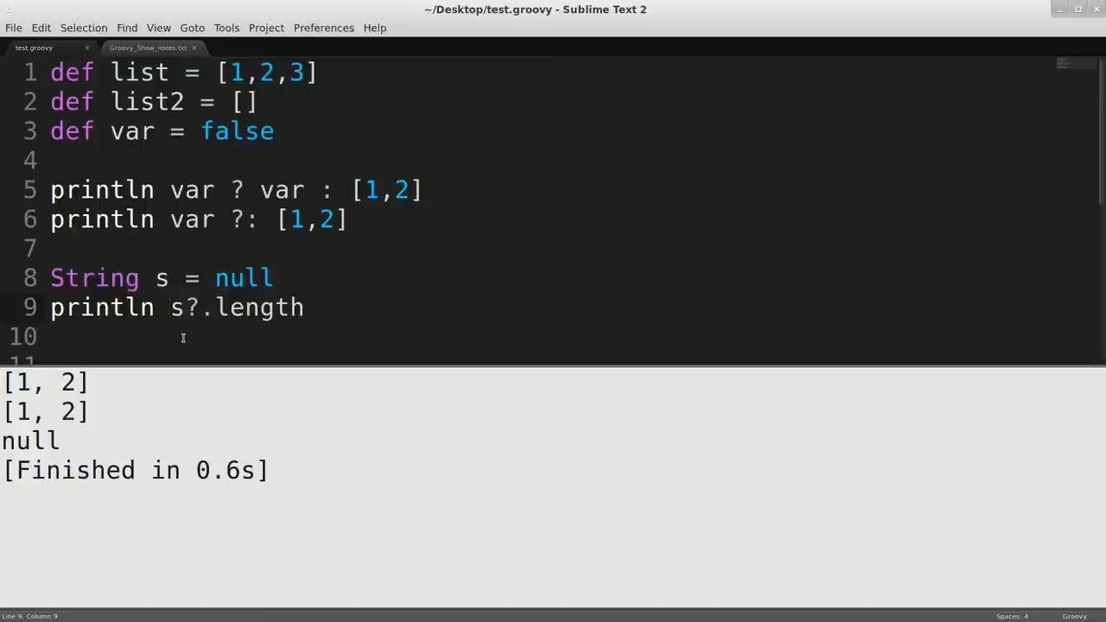
{"action": "left_click", "coordinate": [169, 308]}
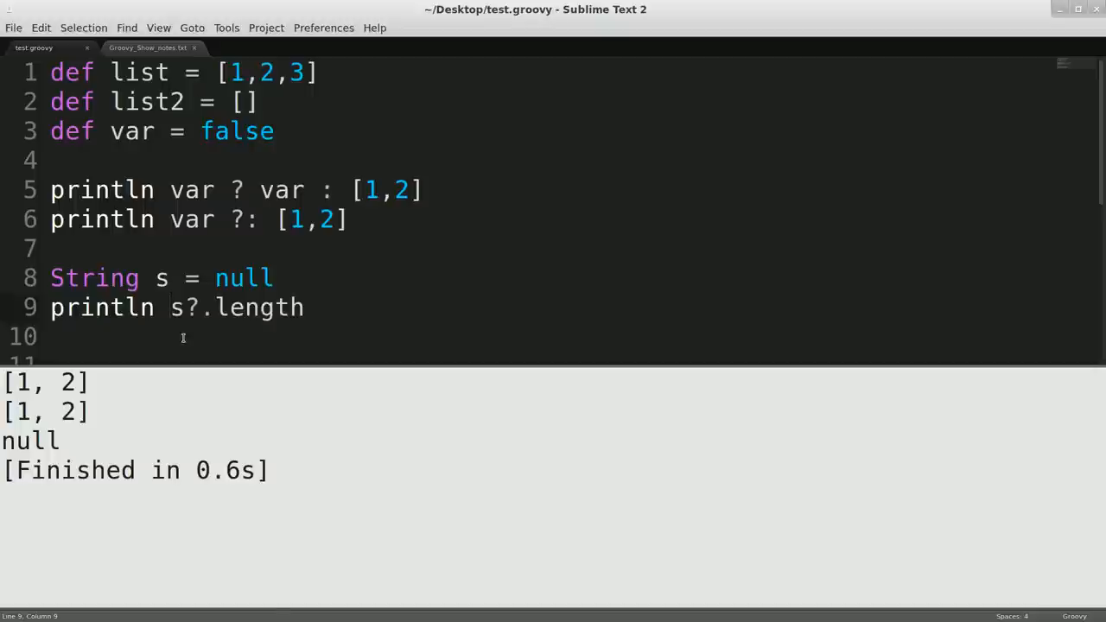
{"action": "mouse_move", "coordinate": [252, 297]}
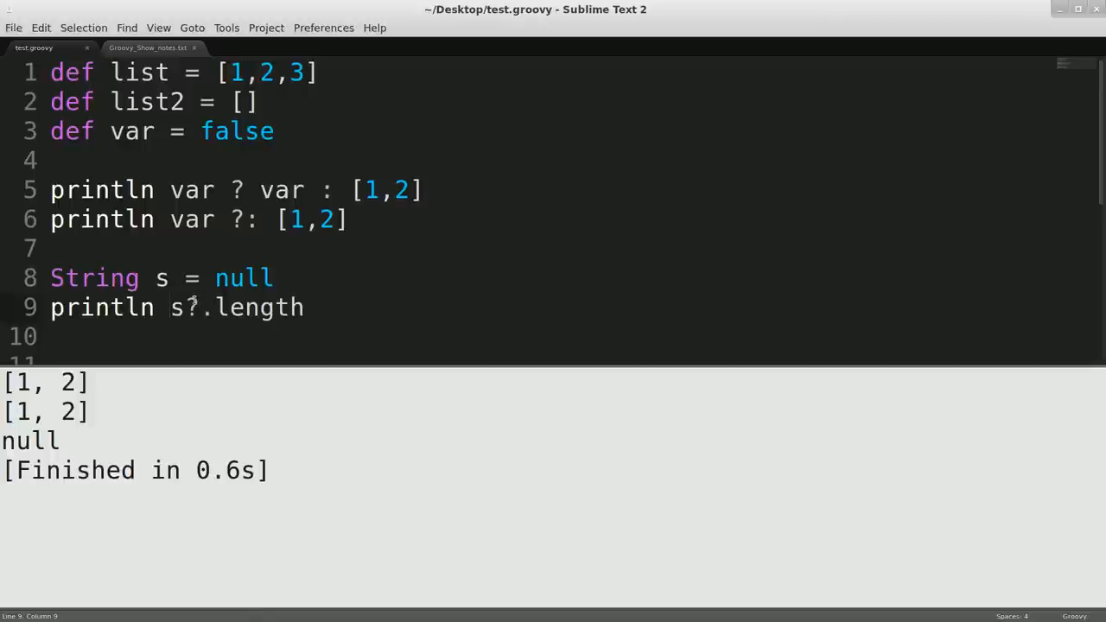
- Extend line 9 into the null-safe chain println s?.length()?.method()
{"action": "left_click", "coordinate": [304, 308]}
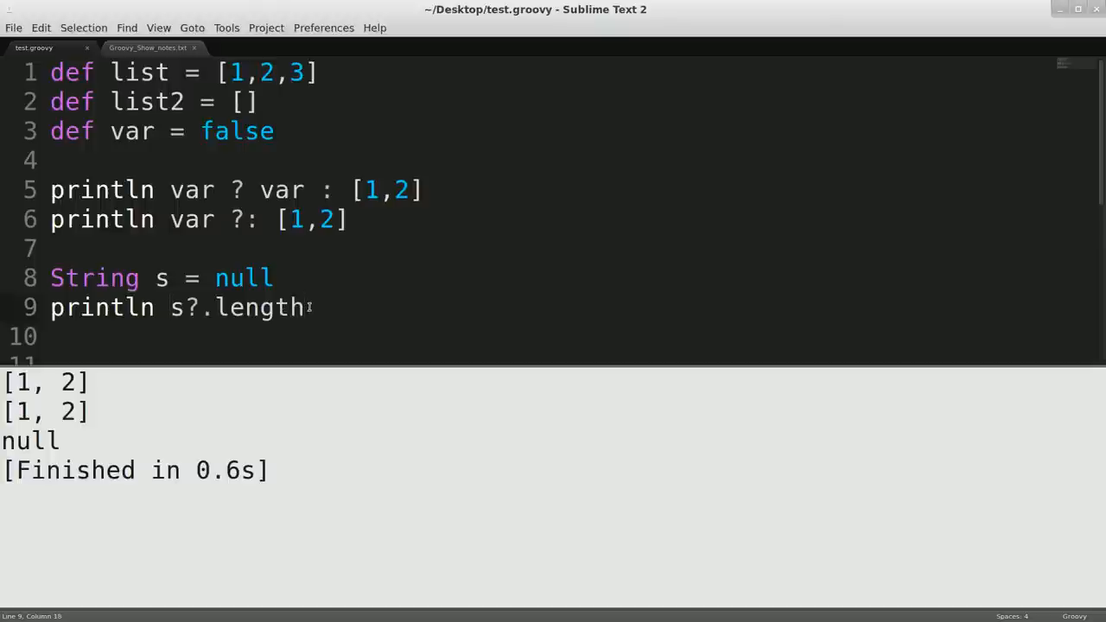
{"action": "type", "text": "()"}
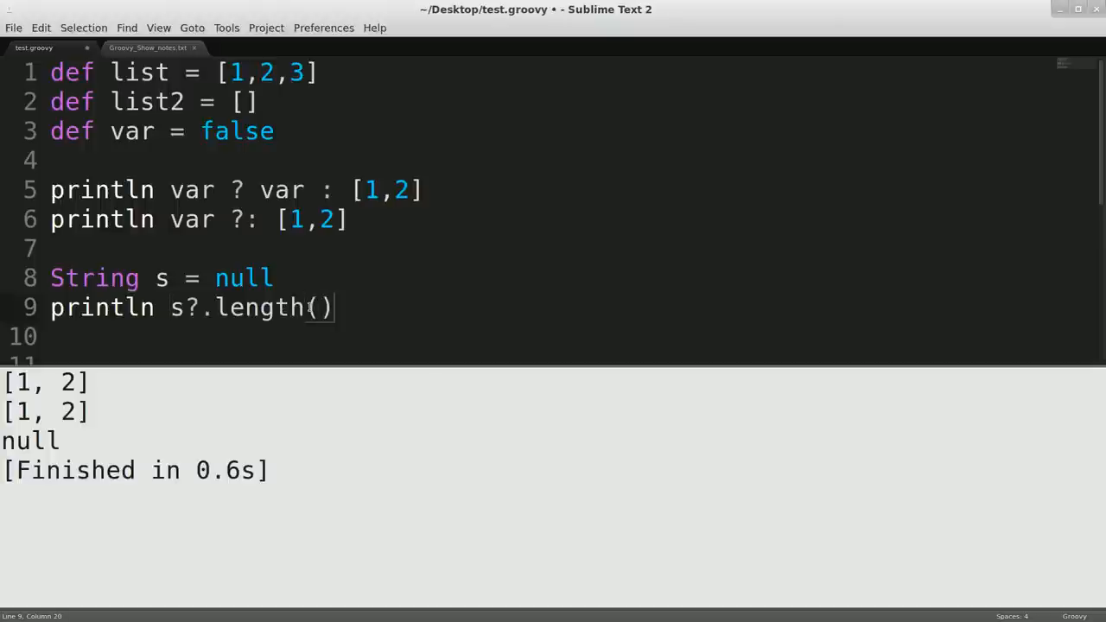
{"action": "type", "text": "."}
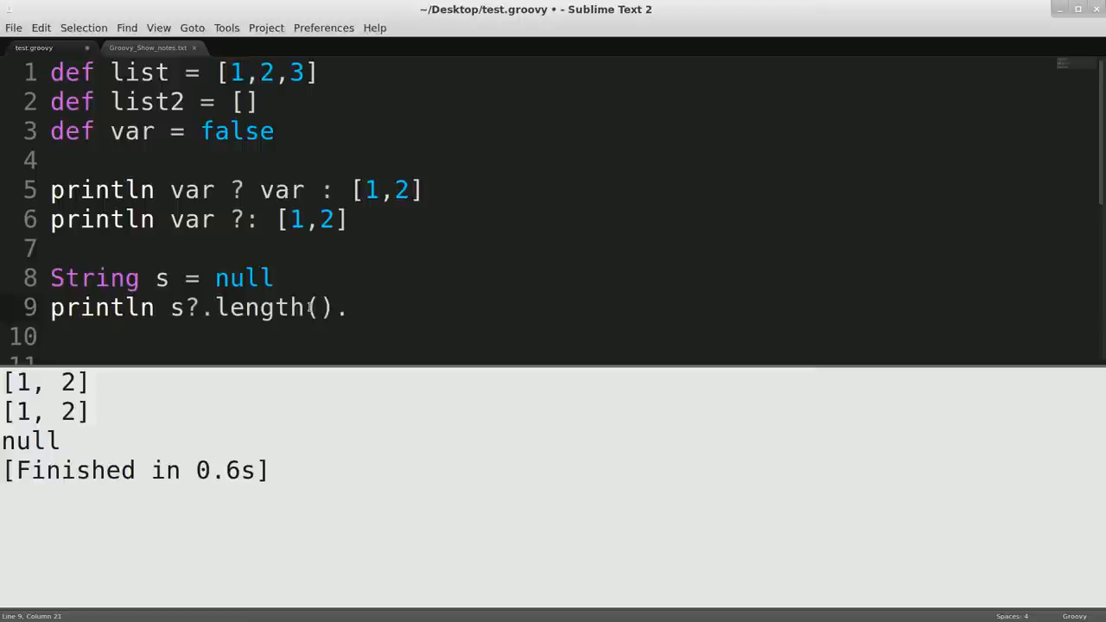
{"action": "type", "text": "meth"}
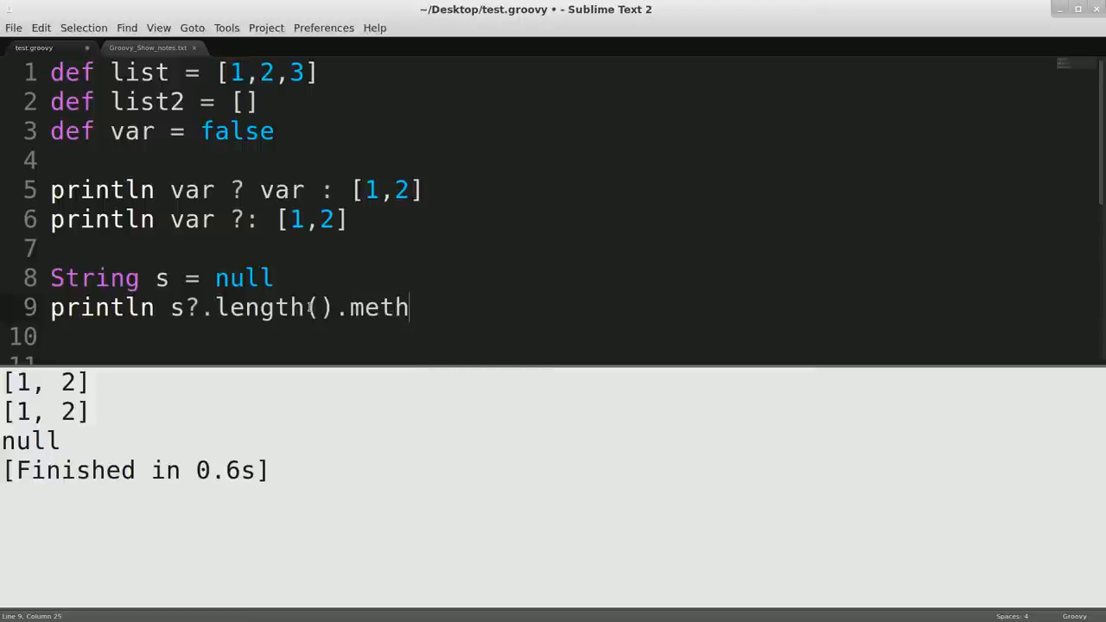
{"action": "type", "text": "od()"}
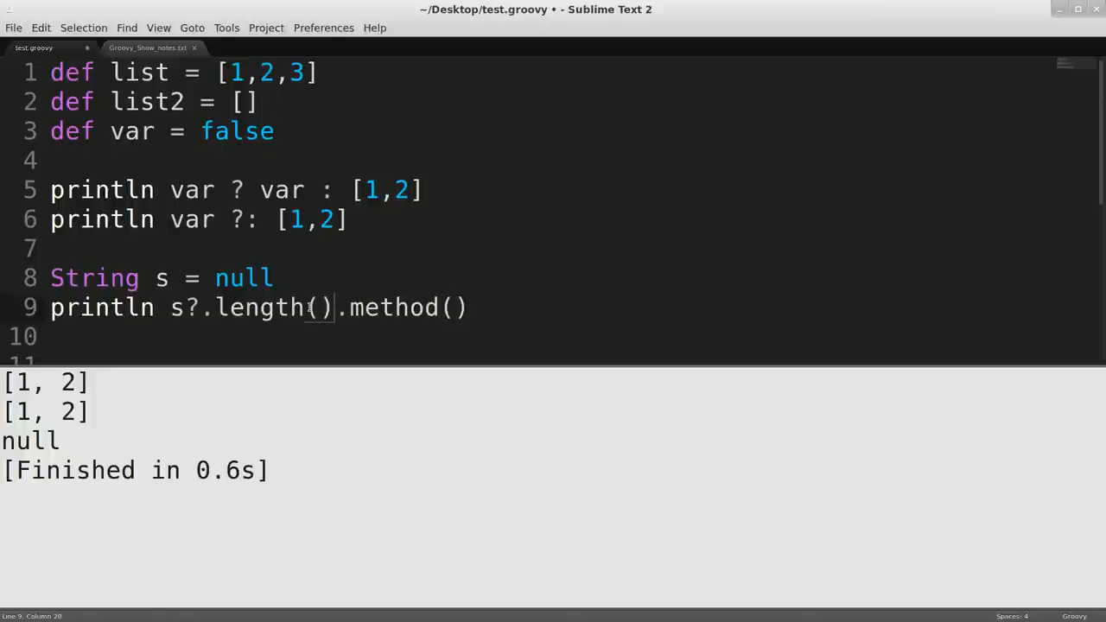
{"action": "type", "text": "?"}
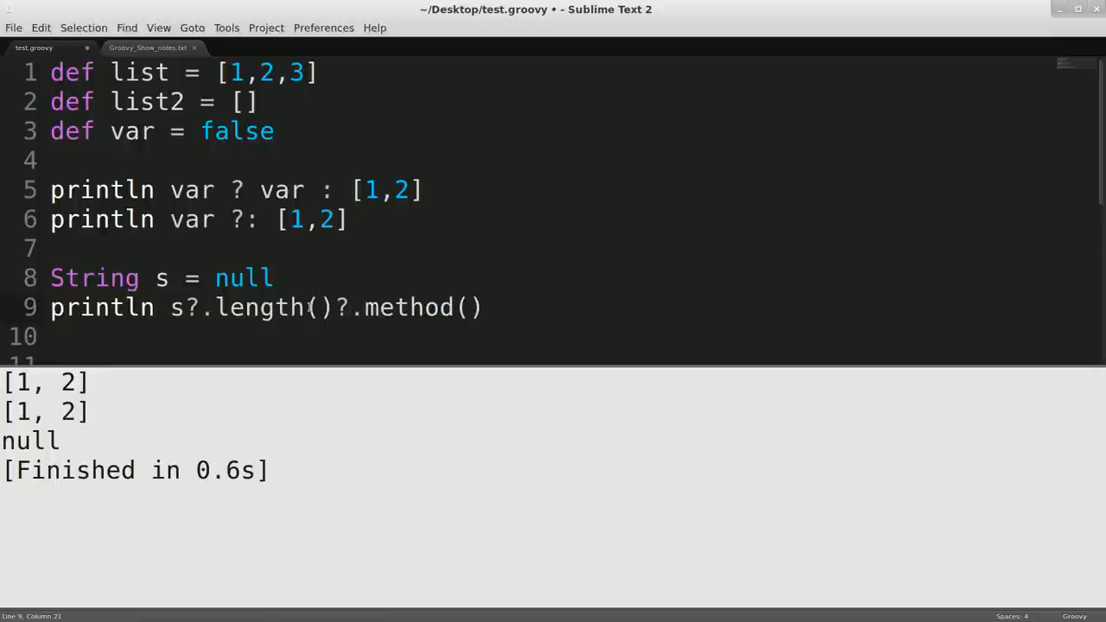
{"action": "mouse_move", "coordinate": [302, 259]}
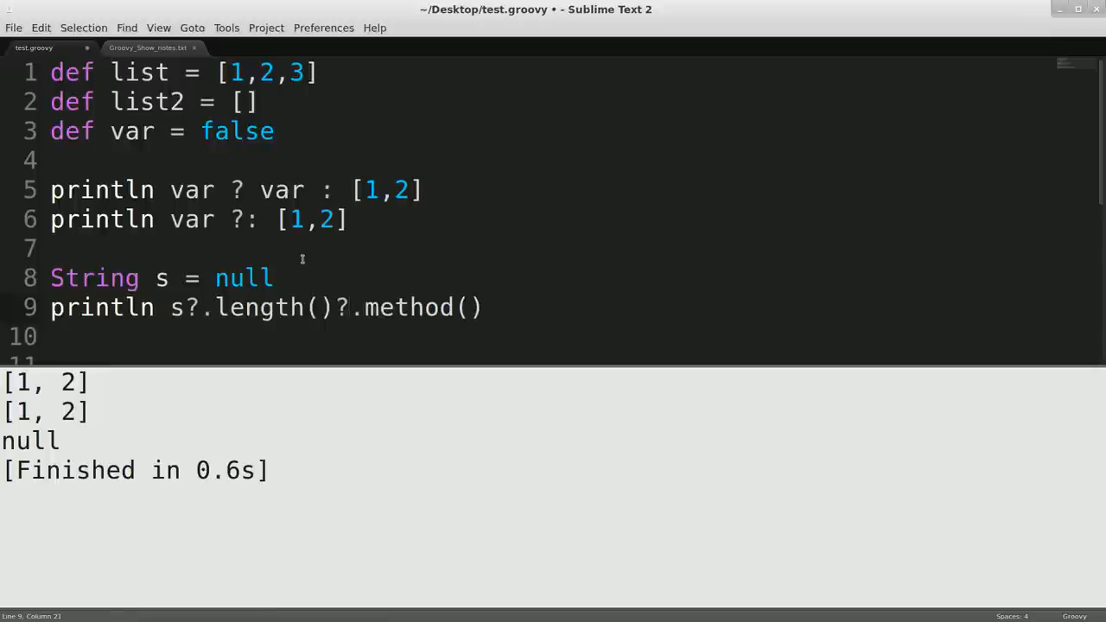